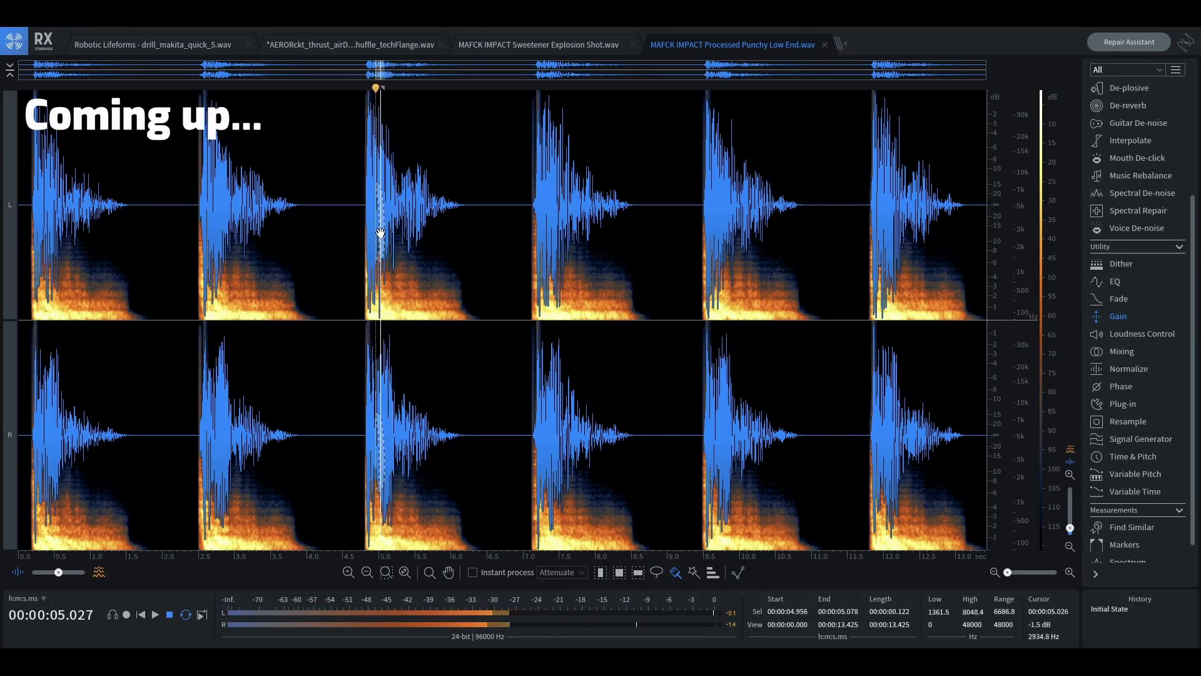
- Switch to the techFlange sound file tab
{"action": "left_click", "coordinate": [352, 44]}
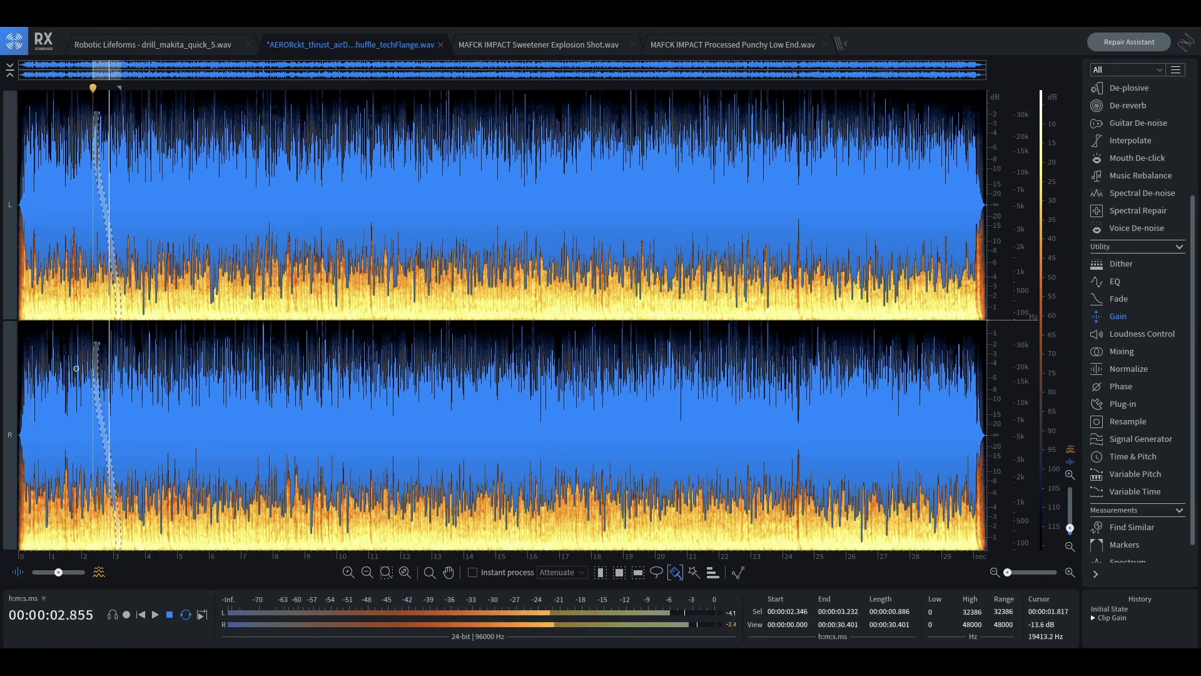
- Bring up the drill_makita sound file
{"action": "left_click", "coordinate": [153, 44]}
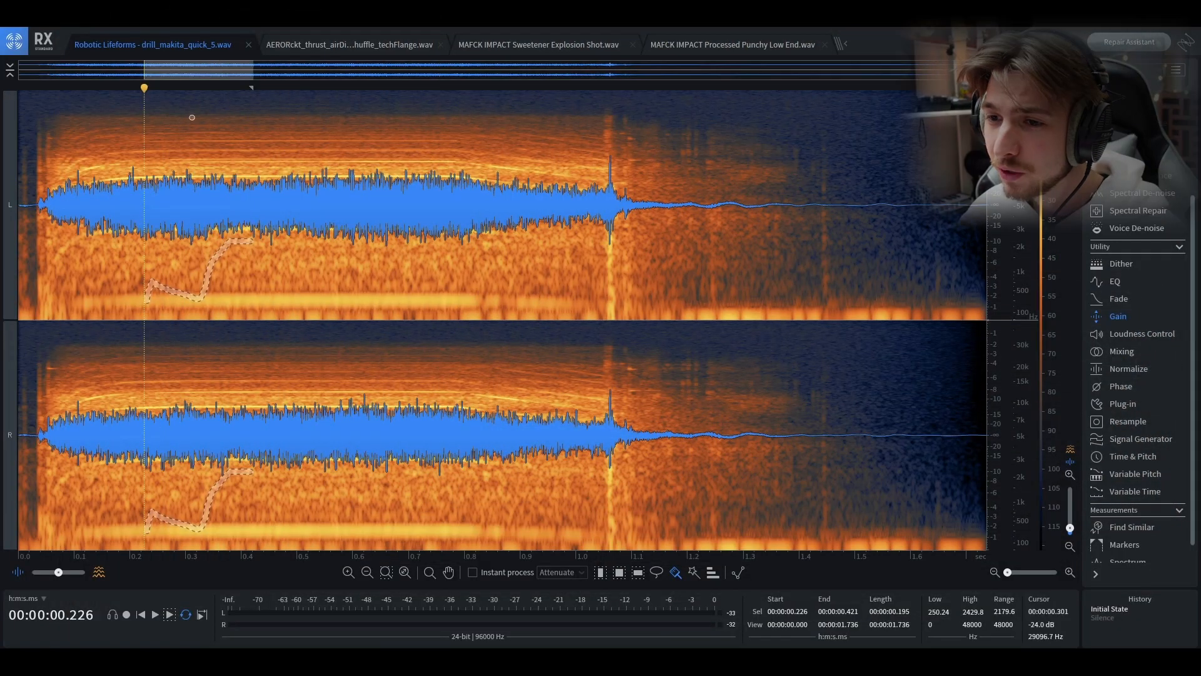
{"action": "mouse_move", "coordinate": [138, 105]}
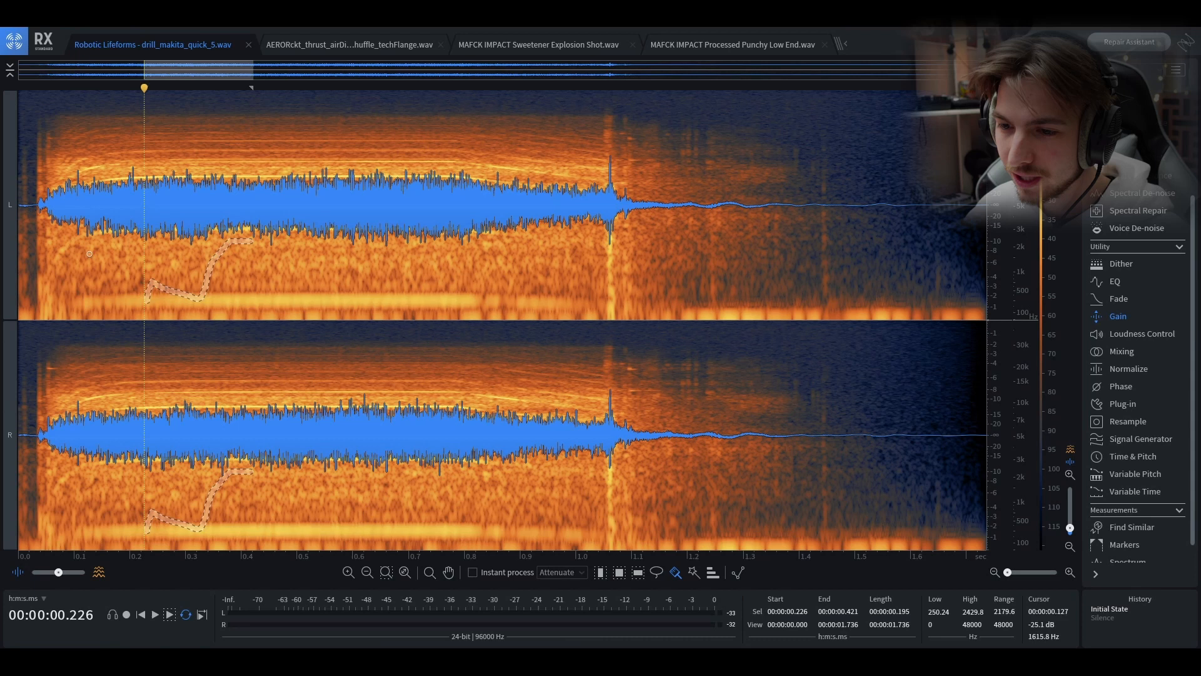
{"action": "mouse_move", "coordinate": [990, 525]}
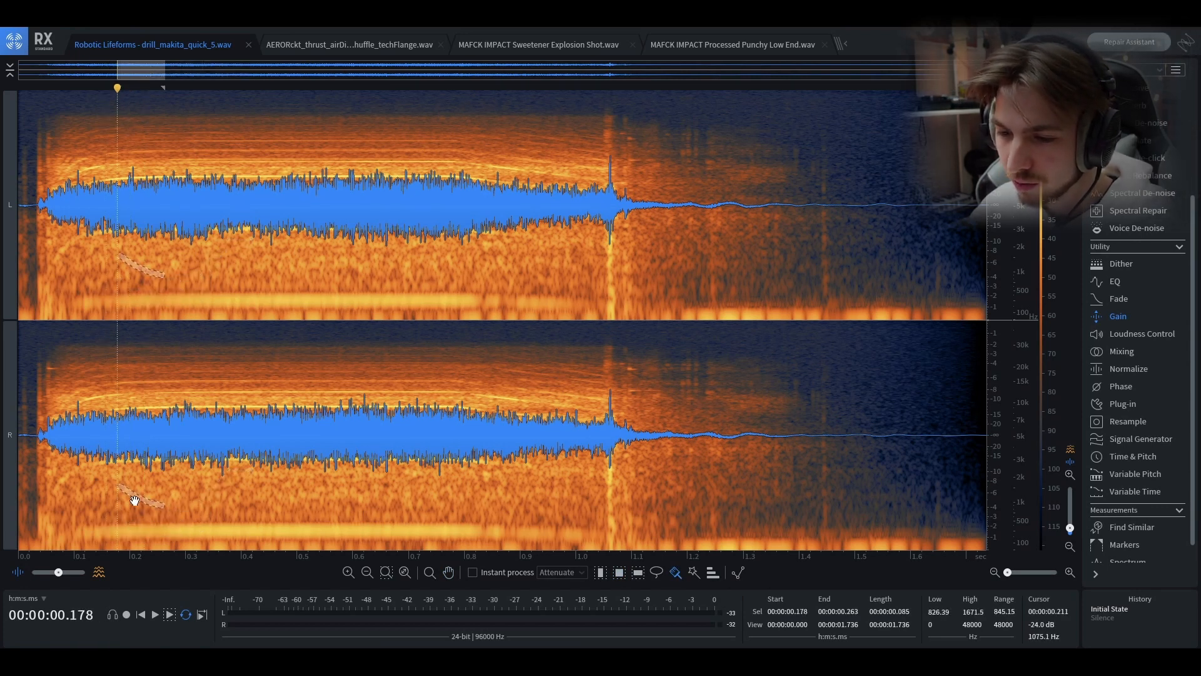
- Begin a large brush loop around the drill's first second
{"action": "left_click", "coordinate": [619, 572]}
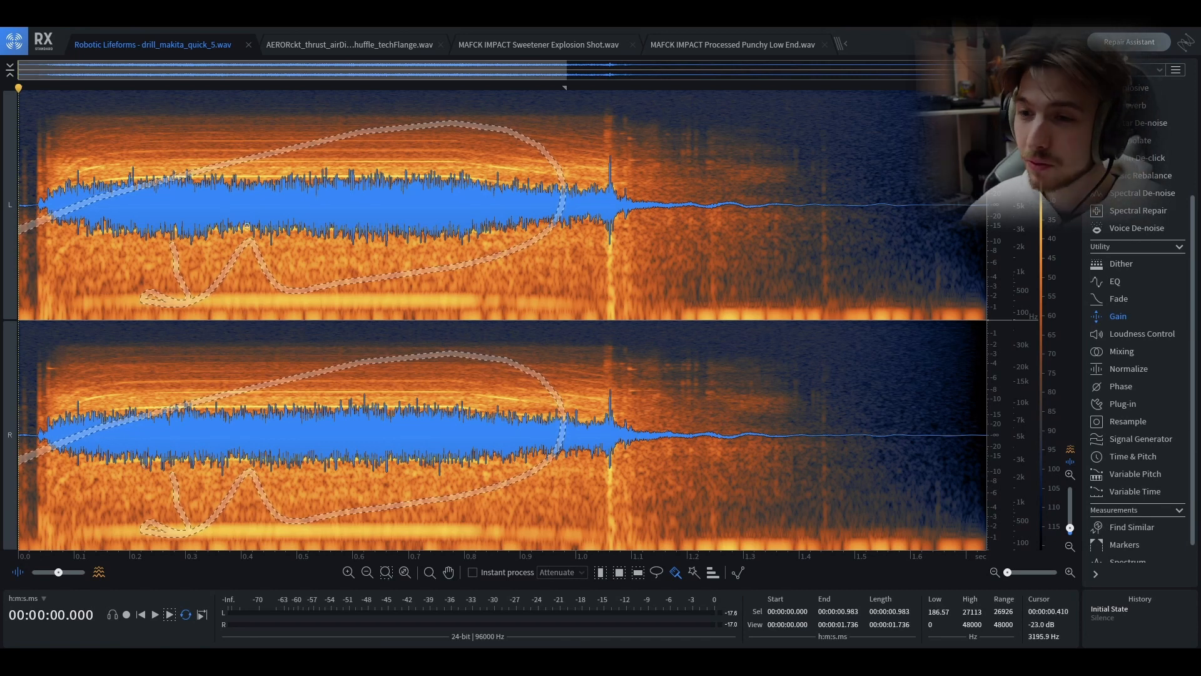
- Show the AERORckt_thrust techFlange.wav file and return to the Brush selection tool
{"action": "left_click", "coordinate": [349, 43]}
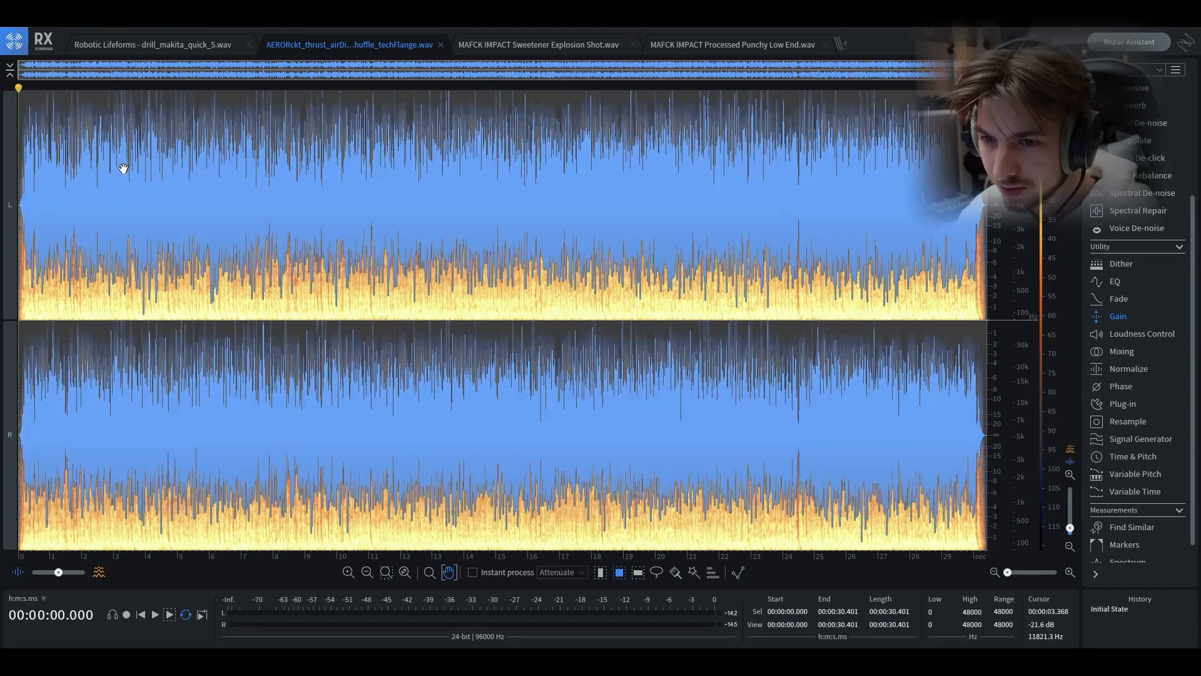
{"action": "left_click", "coordinate": [154, 614]}
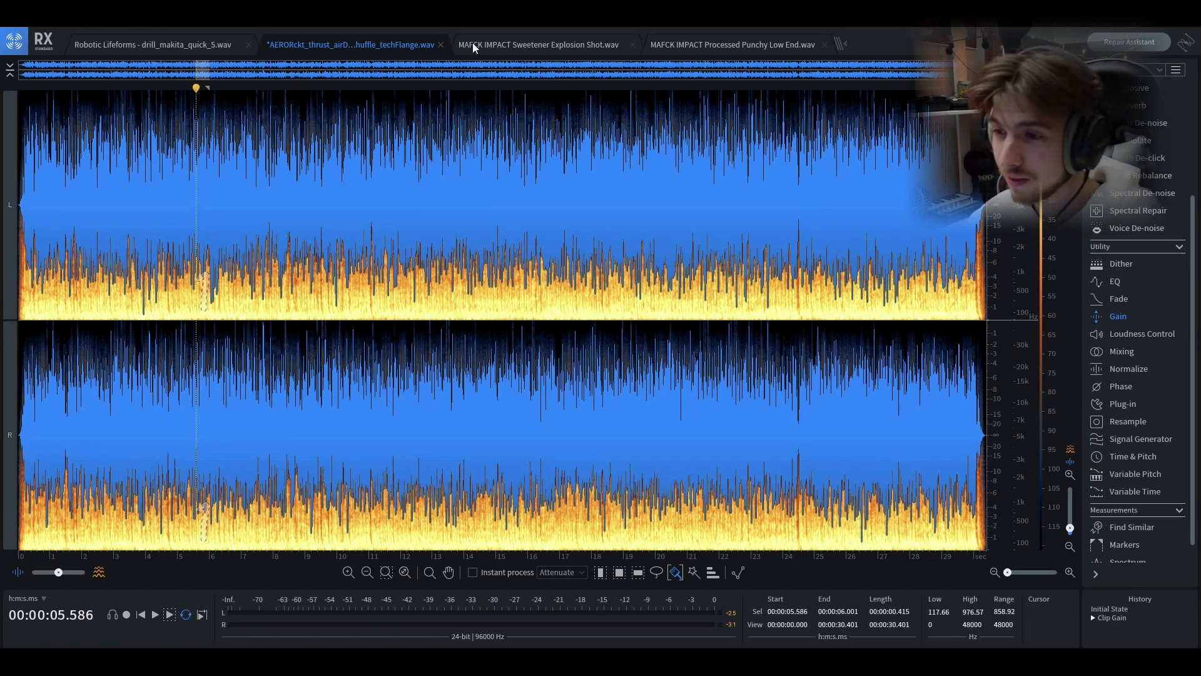
{"action": "left_click", "coordinate": [538, 44]}
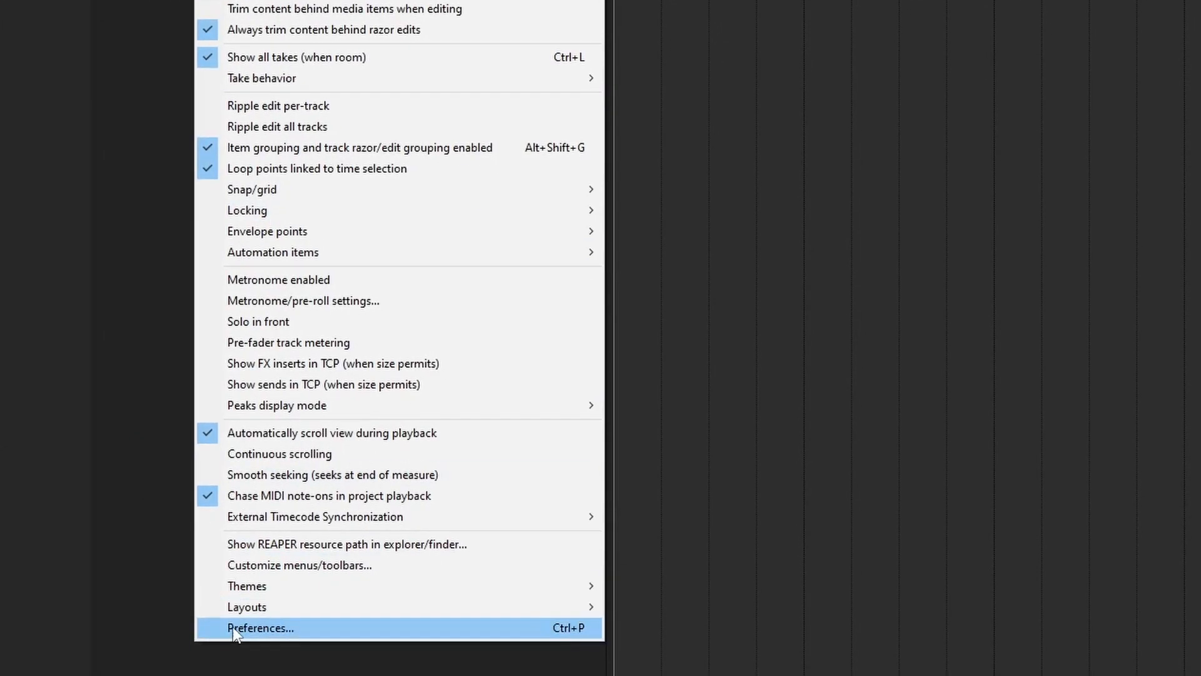
- Keep WASAPI as REAPER's audio system and open its mode list
{"action": "left_click", "coordinate": [261, 627]}
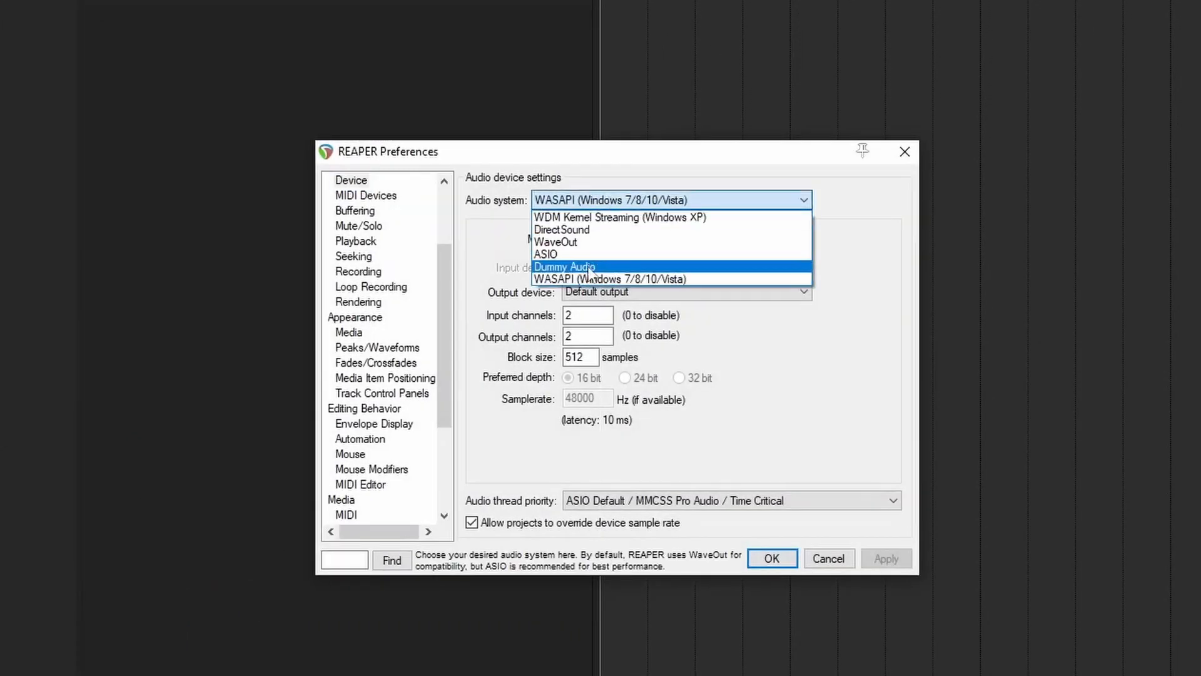
{"action": "left_click", "coordinate": [610, 279]}
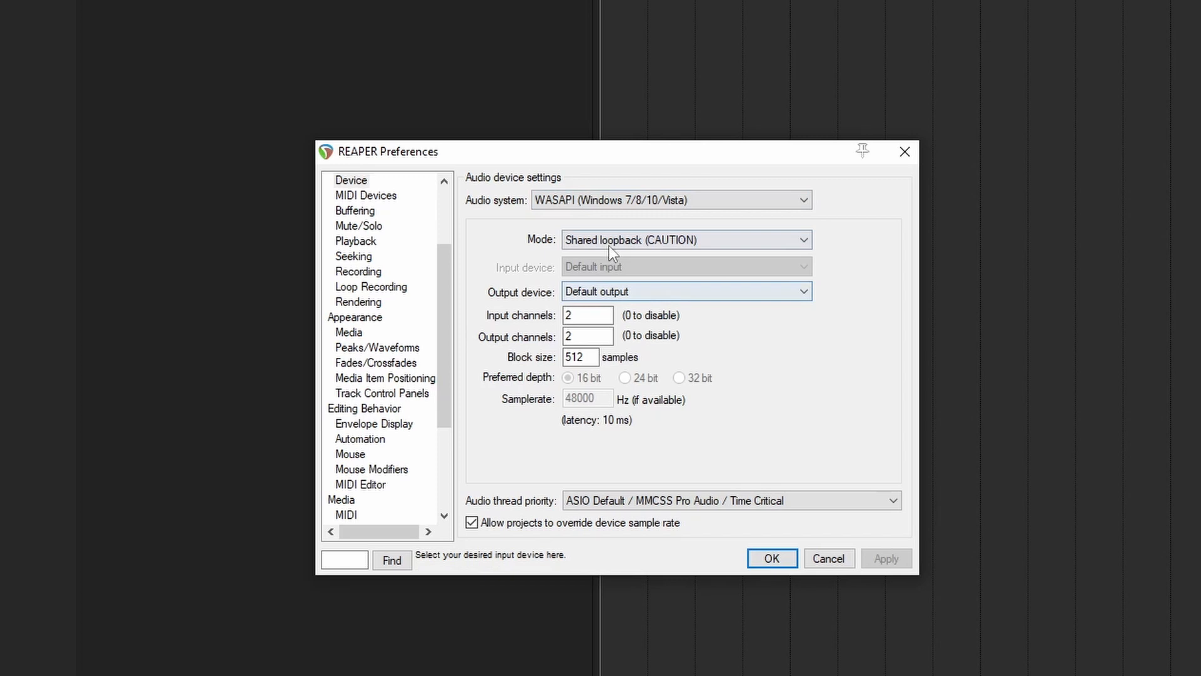
{"action": "left_click", "coordinate": [684, 239]}
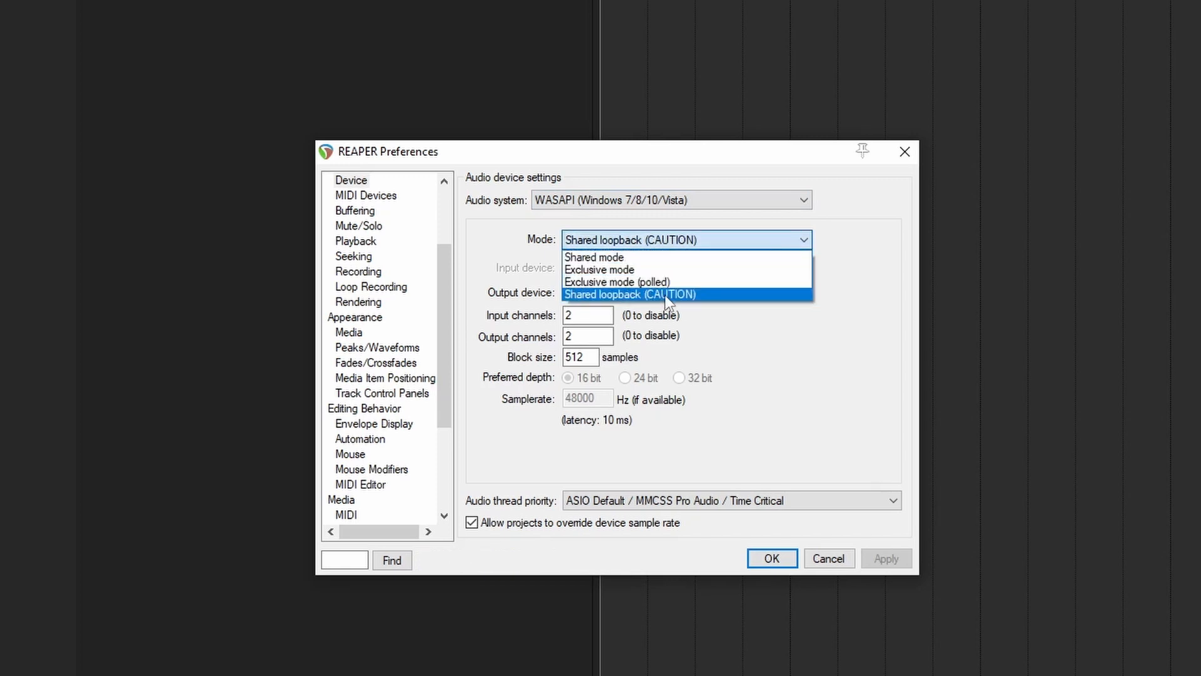